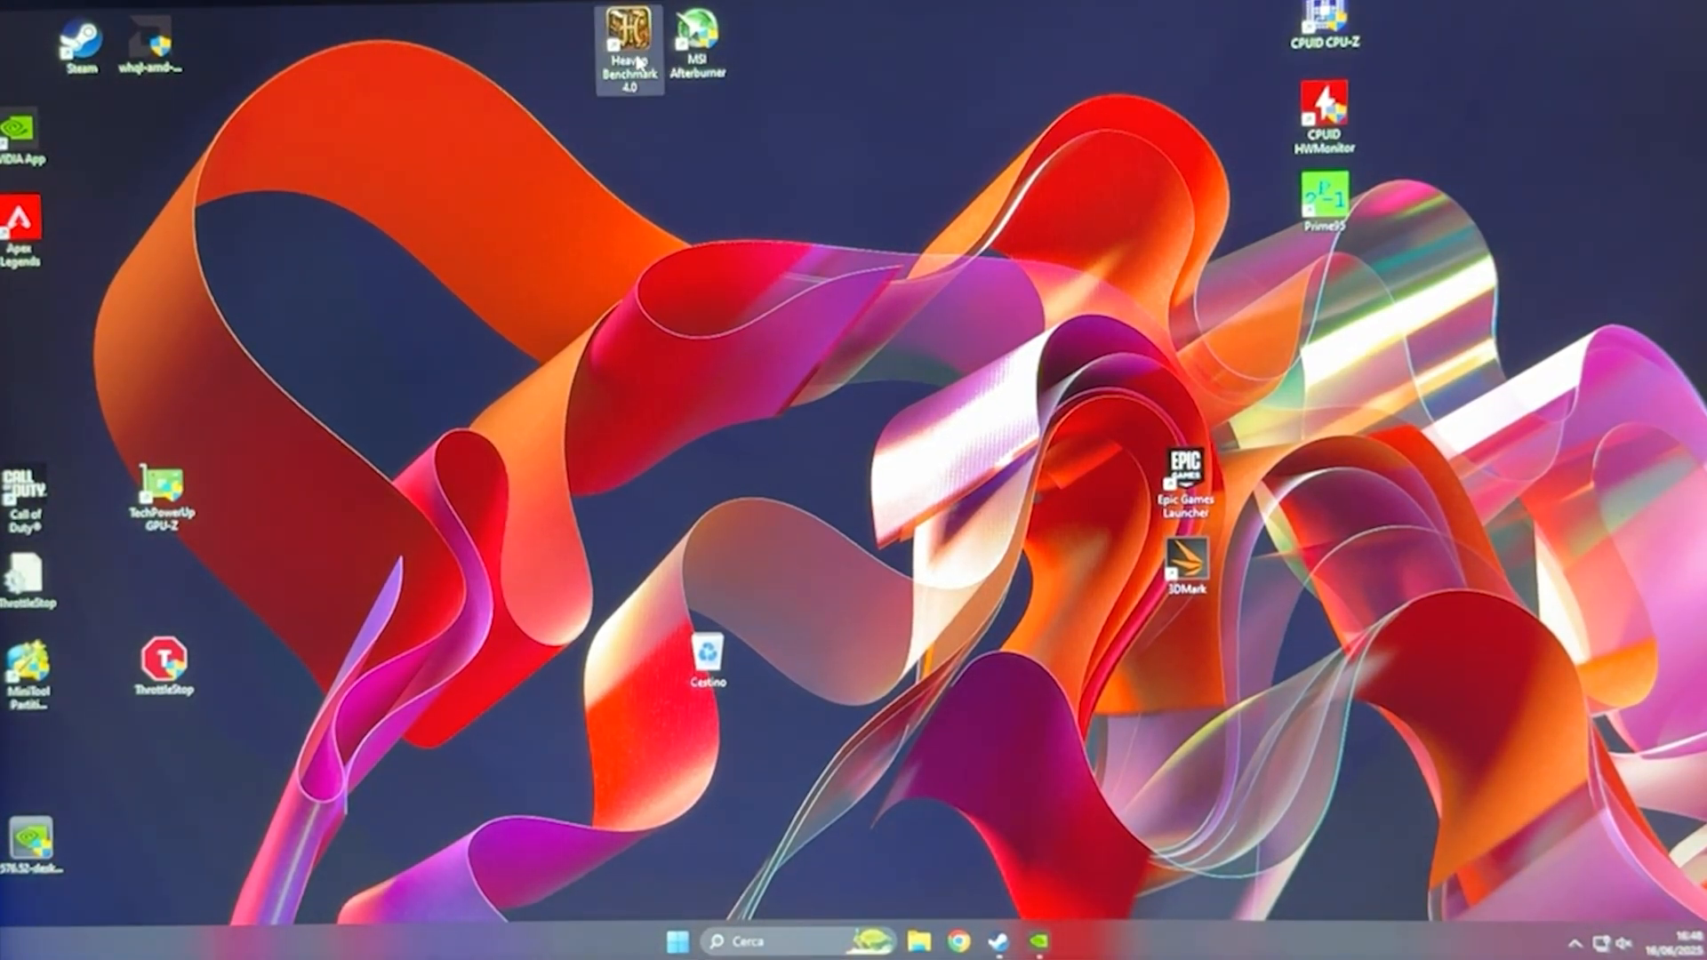
Step: Launch Heaven Benchmark 4.0 from its desktop shortcut
{"action": "double_click", "coordinate": [629, 44]}
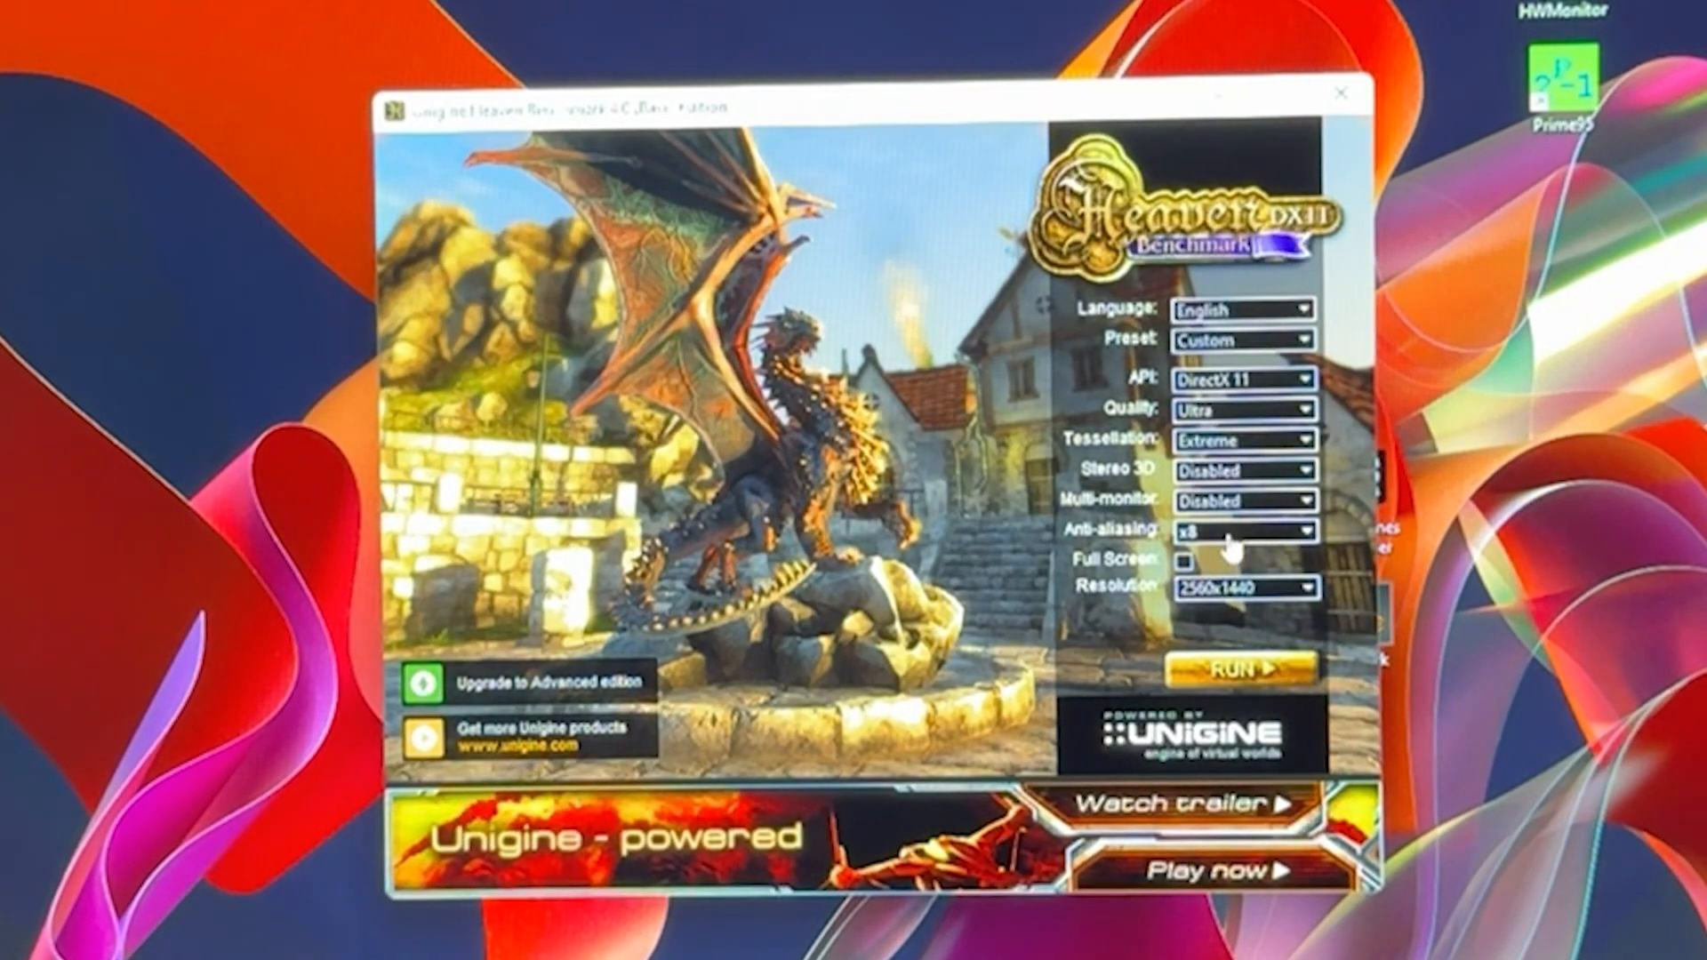
{"action": "mouse_move", "coordinate": [1127, 597]}
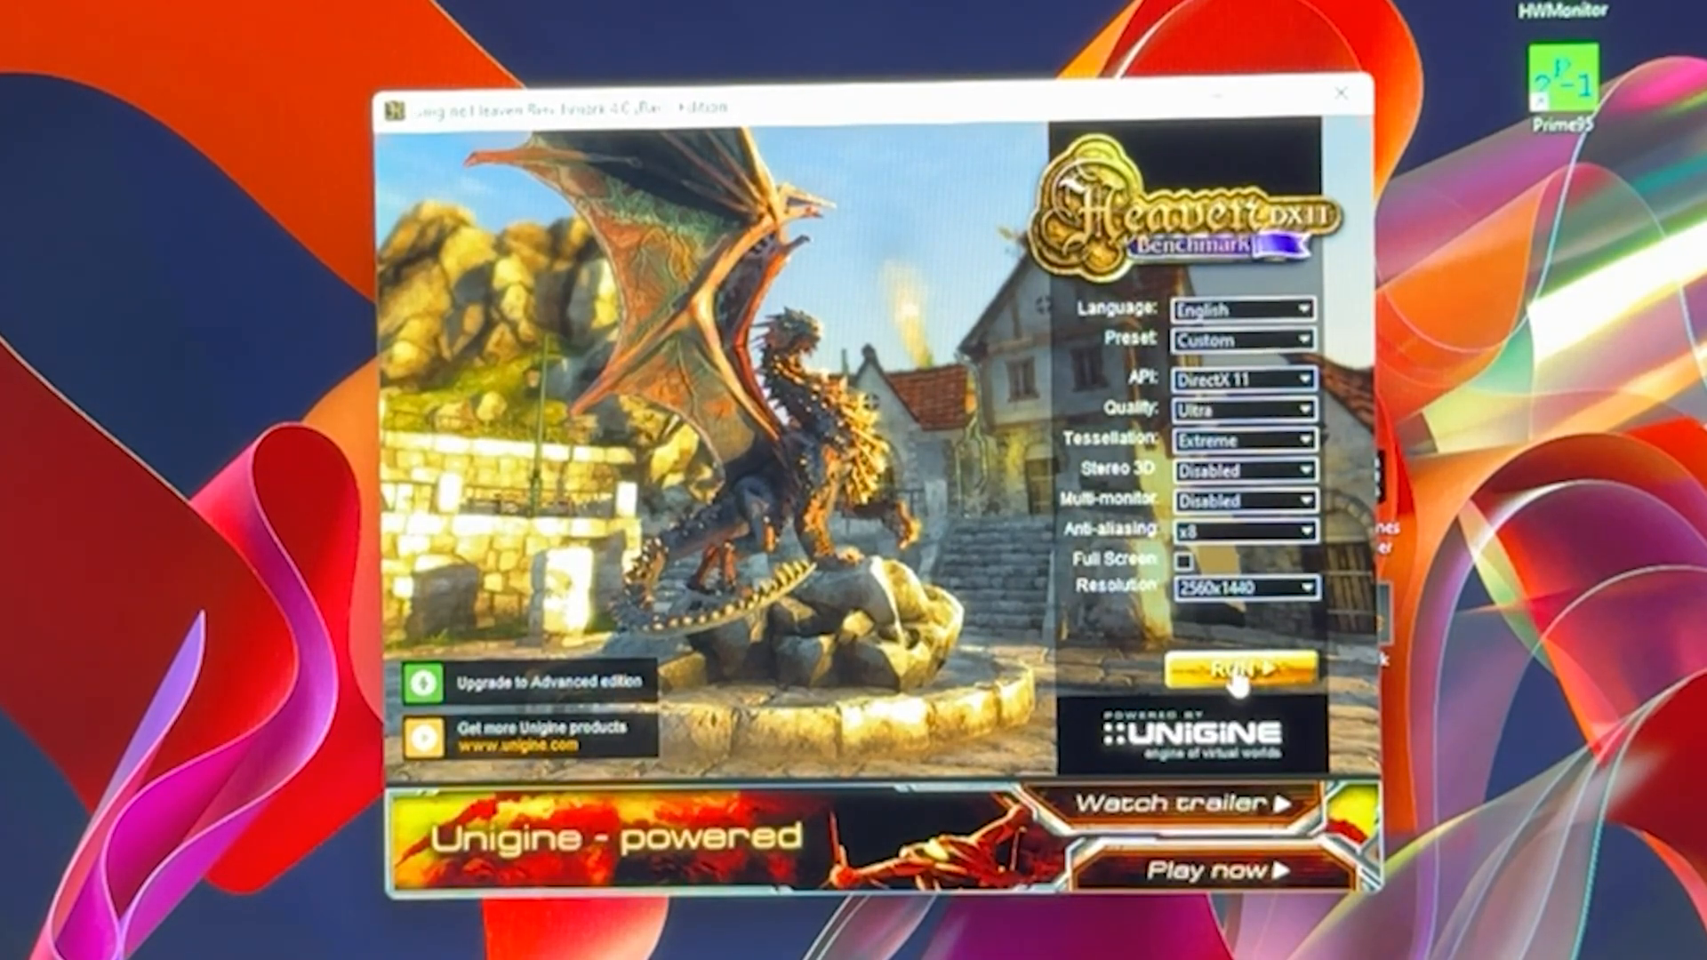
Step: Run the windowed benchmark at Ultra, Extreme, x8, 2560x1440, then open the Start menu
{"action": "left_click", "coordinate": [1235, 668]}
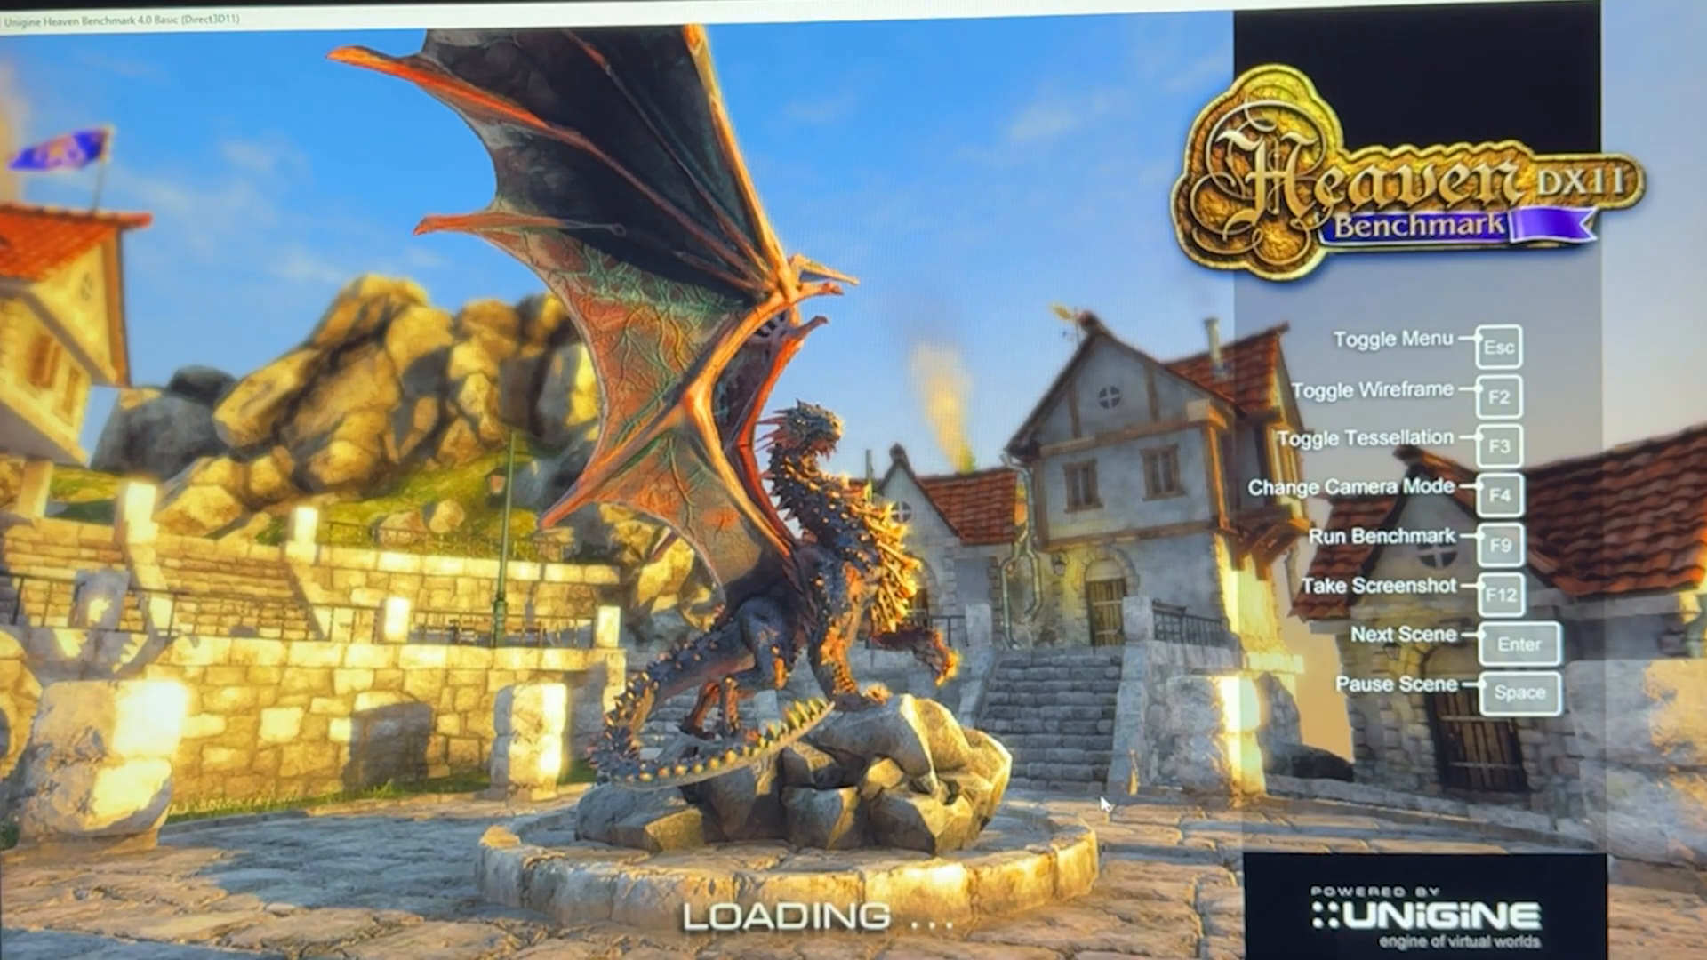
{"action": "left_click", "coordinate": [636, 941]}
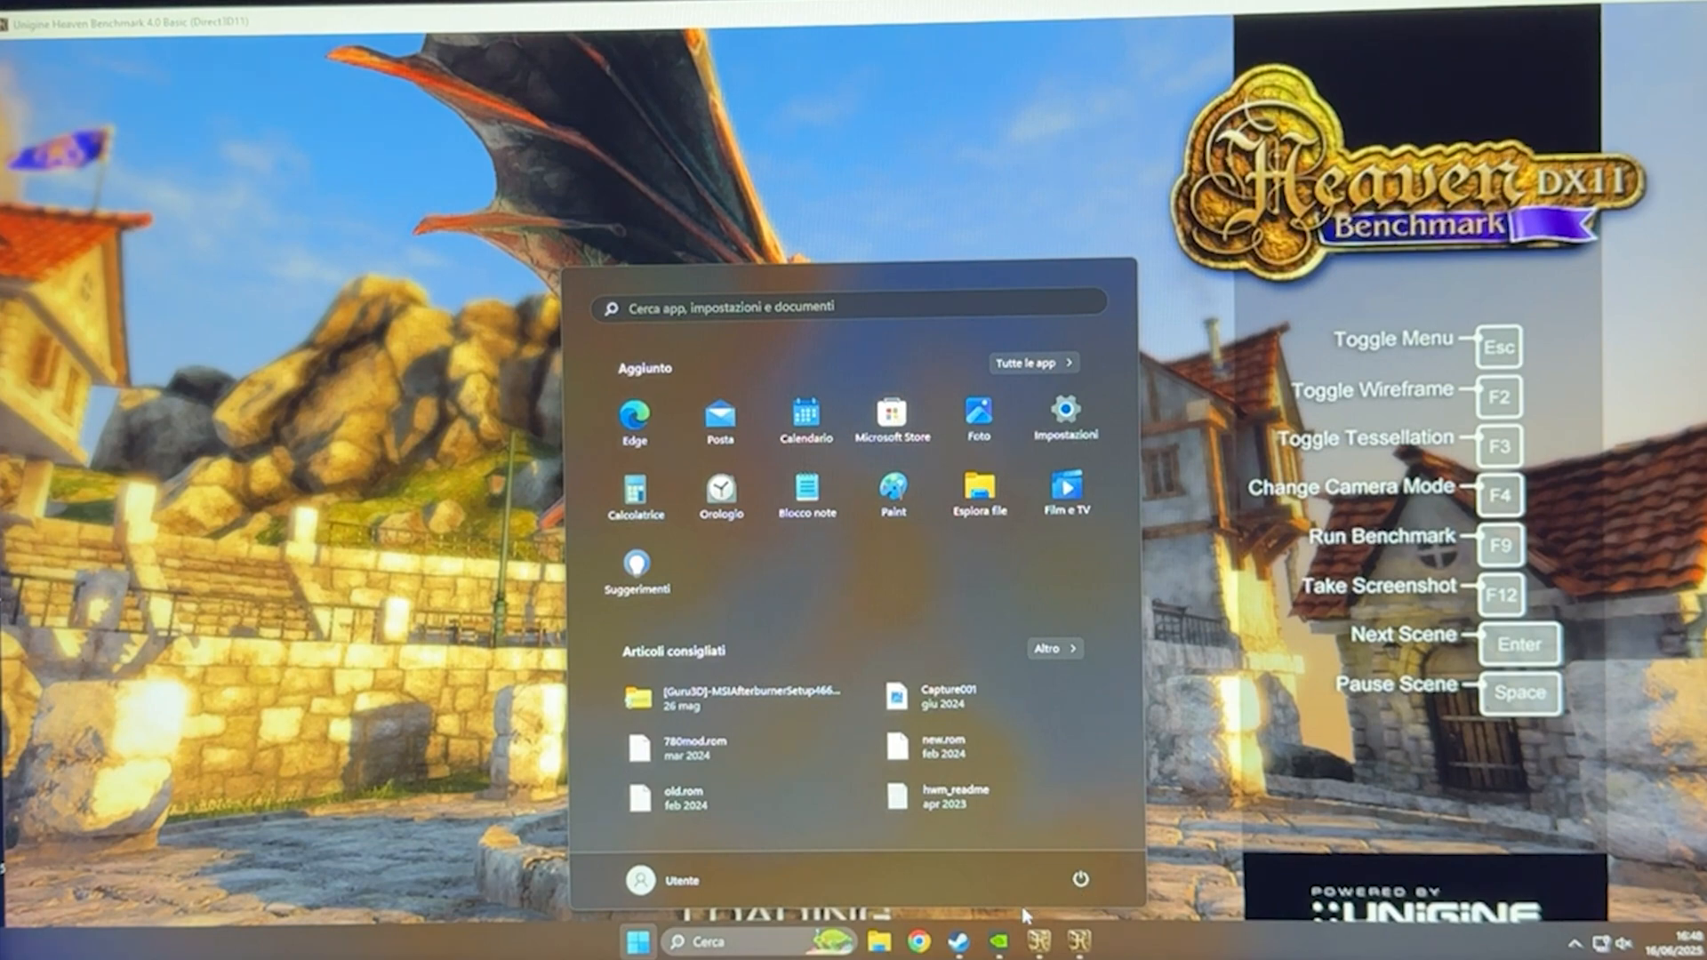